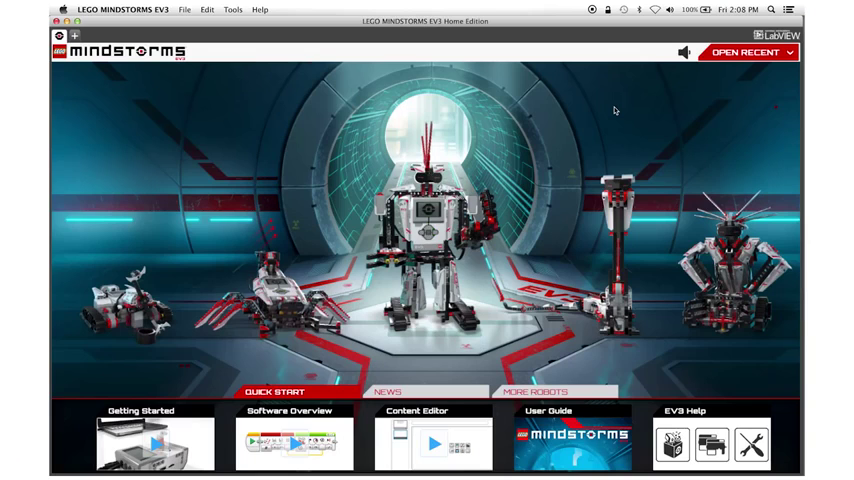
Open MyFirstProject from the lobby's recent projects list
{"action": "left_click", "coordinate": [746, 51]}
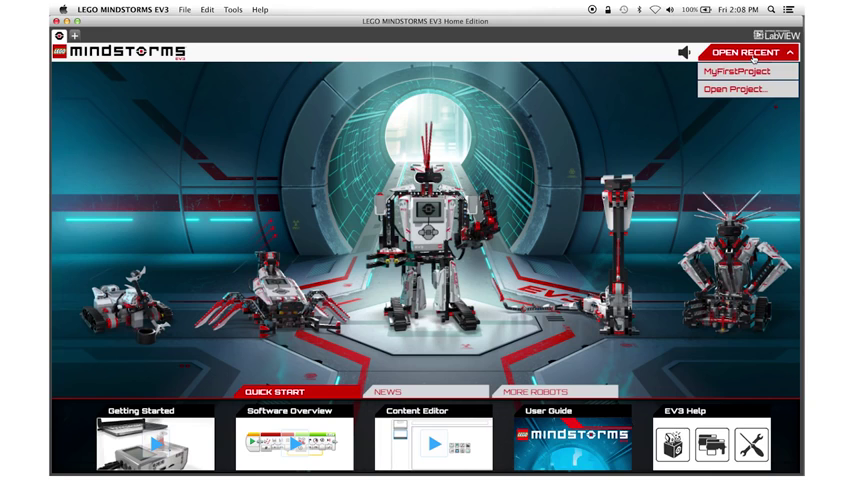
{"action": "left_click", "coordinate": [744, 72]}
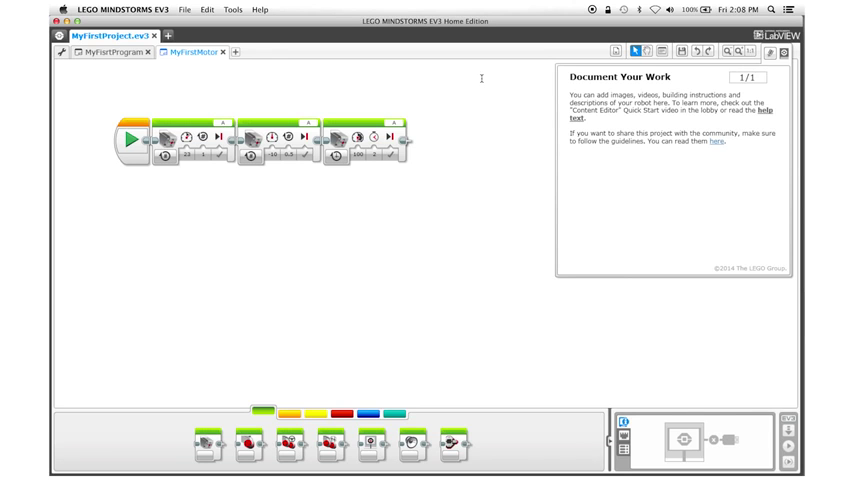
Add a new program tab and start renaming it to MyFirstSensor
{"action": "left_click", "coordinate": [776, 53]}
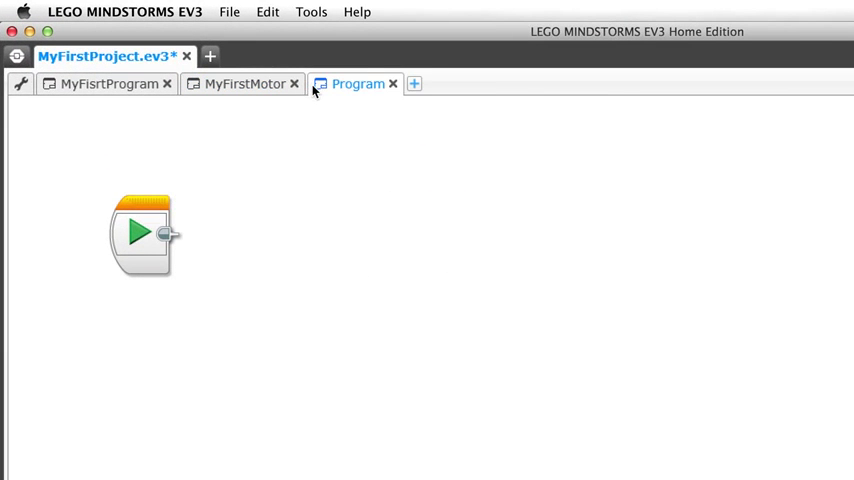
{"action": "double_click", "coordinate": [358, 83]}
{"action": "type", "text": "MyFirstSensor"}
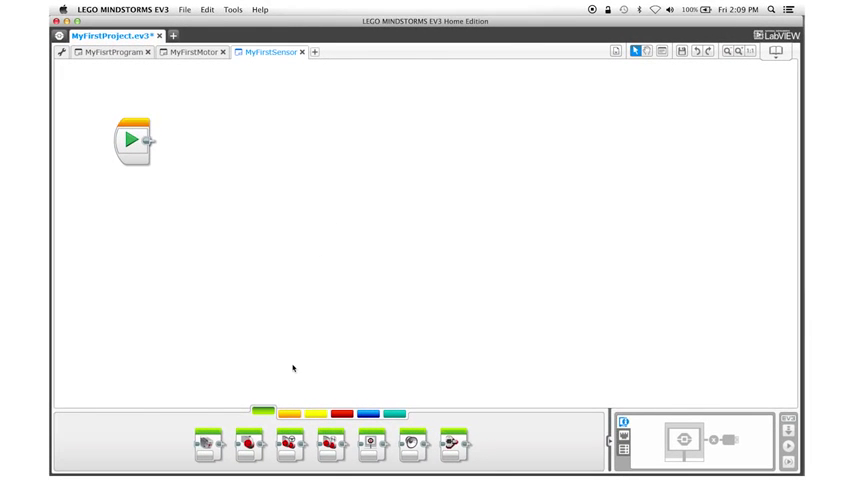
{"action": "mouse_move", "coordinate": [415, 443]}
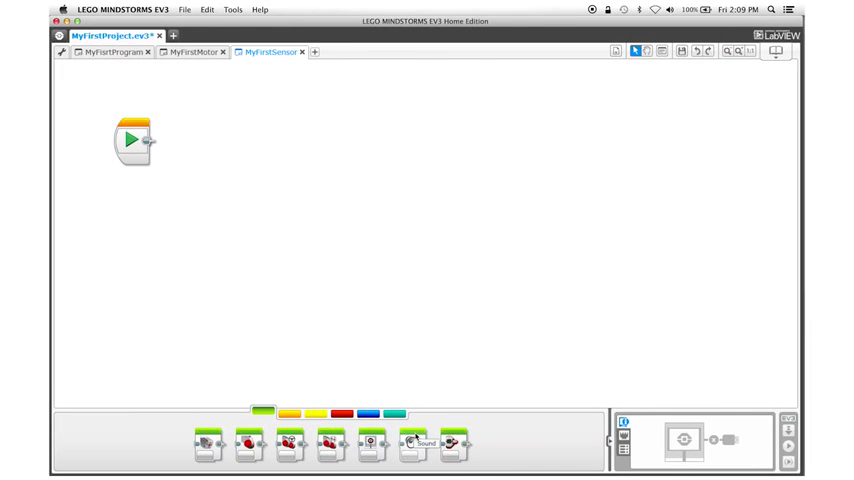
Place Sound blocks after Start, playing Go then EV3 from LEGO Sound Files
{"action": "left_click_drag", "start_coordinate": [423, 442], "coordinate": [260, 195]}
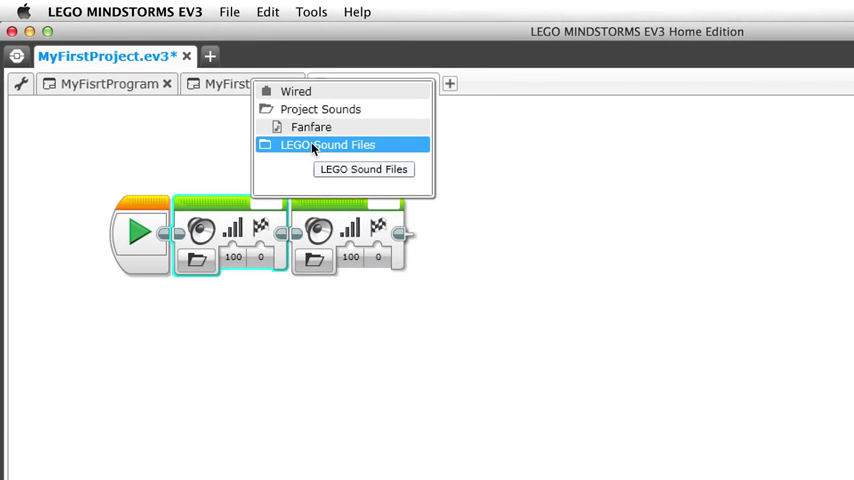
{"action": "scroll", "scroll_direction": "down", "scroll_amount": 3}
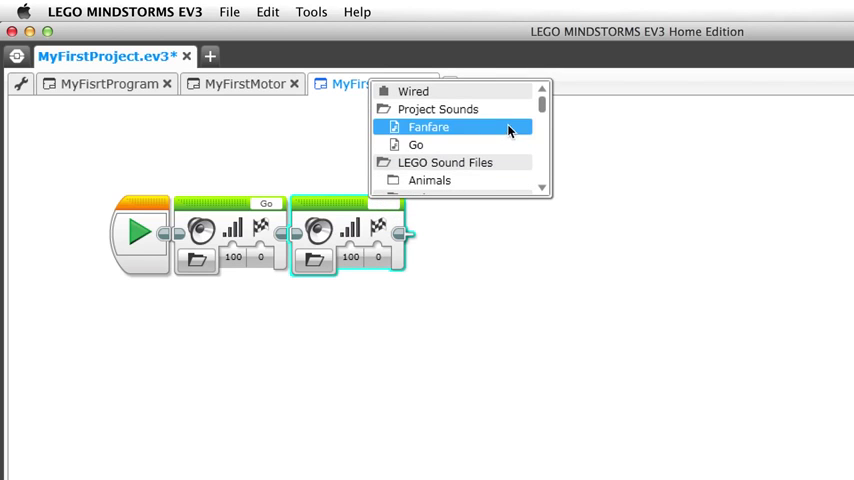
{"action": "scroll", "scroll_direction": "down", "scroll_amount": 3}
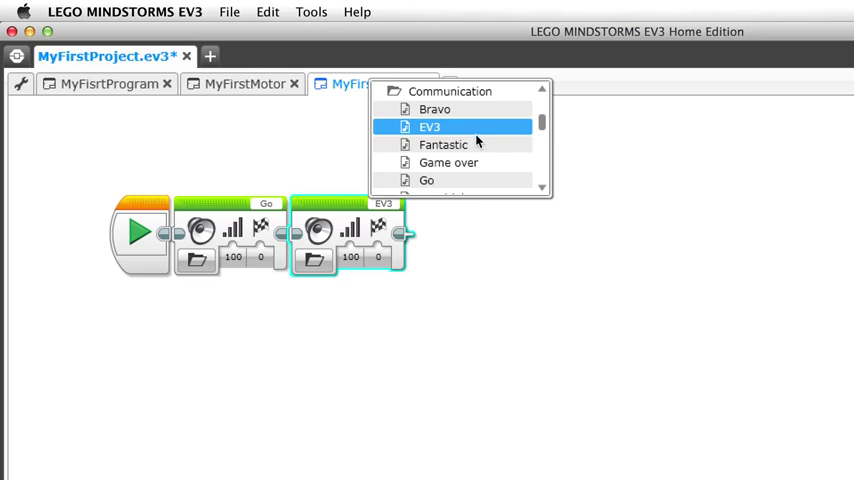
{"action": "left_click", "coordinate": [429, 126]}
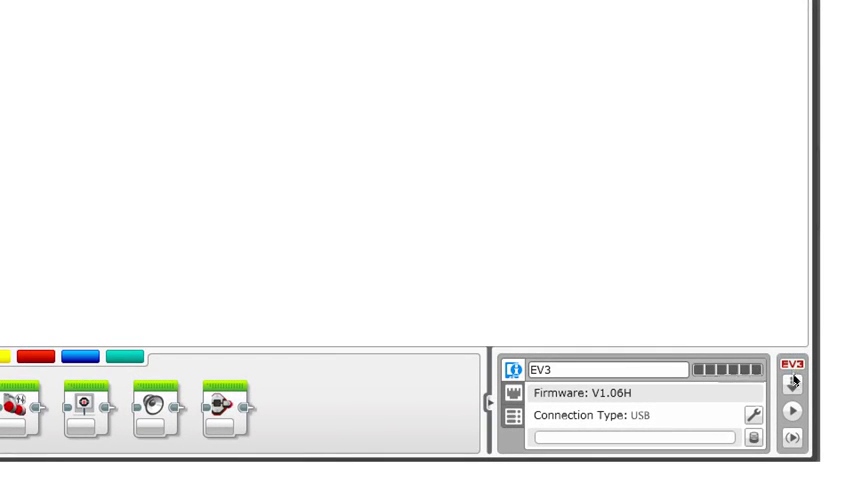
Download the two-sound program to the USB-connected EV3 brick
{"action": "left_click", "coordinate": [793, 385]}
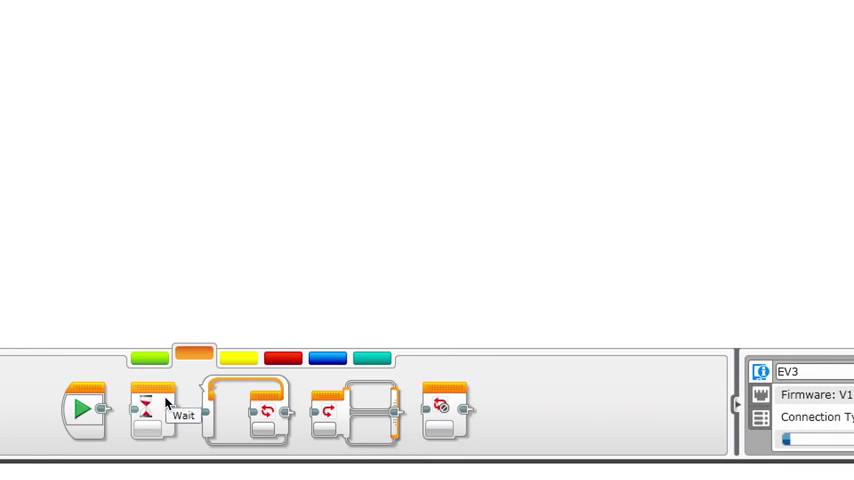
Drag a Wait block between the Go and EV3 sounds and select it
{"action": "left_click_drag", "start_coordinate": [152, 408], "coordinate": [185, 195]}
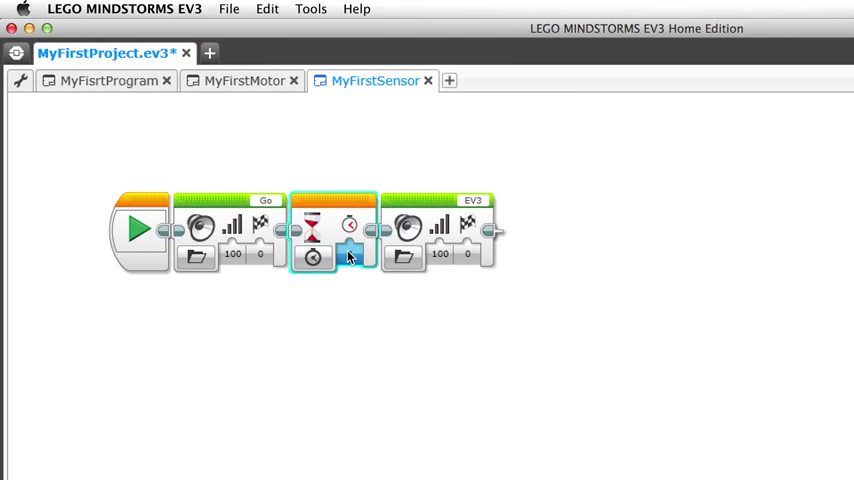
{"action": "left_click", "coordinate": [313, 258]}
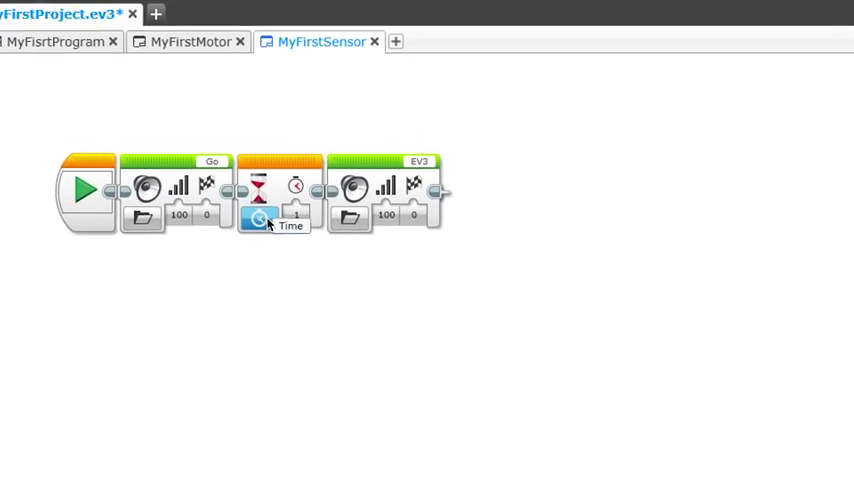
Switch the Wait block's mode to Touch Sensor > Compare > State
{"action": "left_click", "coordinate": [260, 219]}
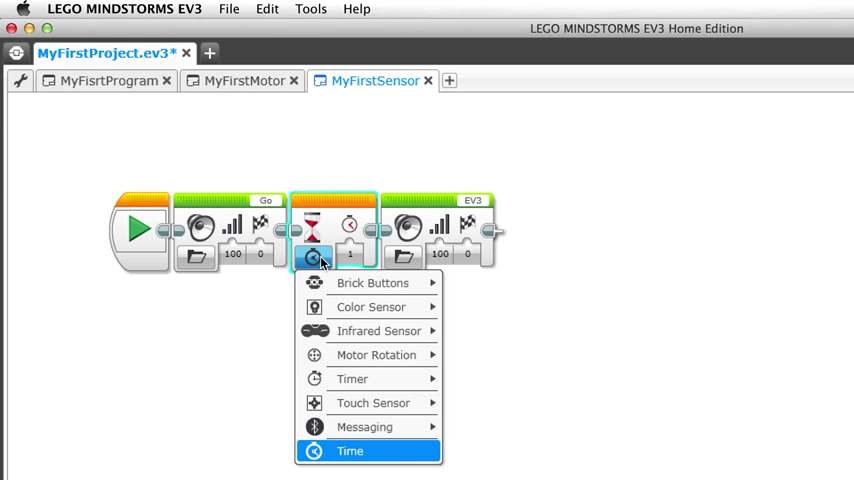
{"action": "mouse_move", "coordinate": [378, 331]}
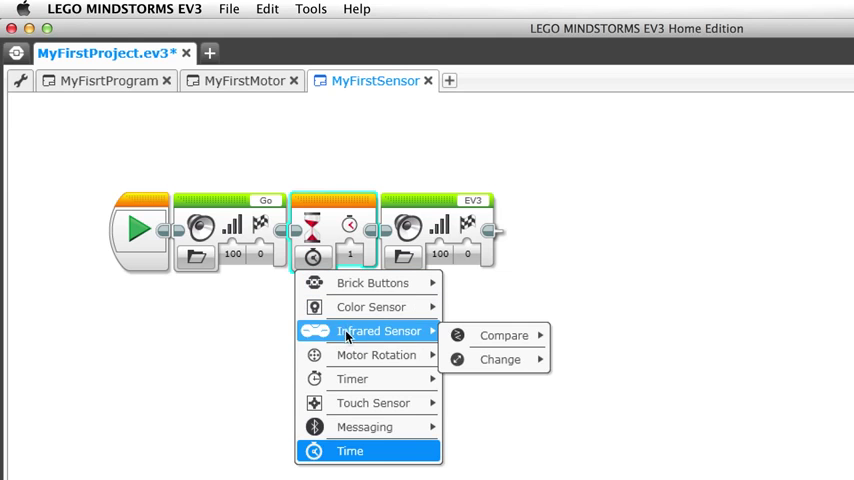
{"action": "mouse_move", "coordinate": [372, 402]}
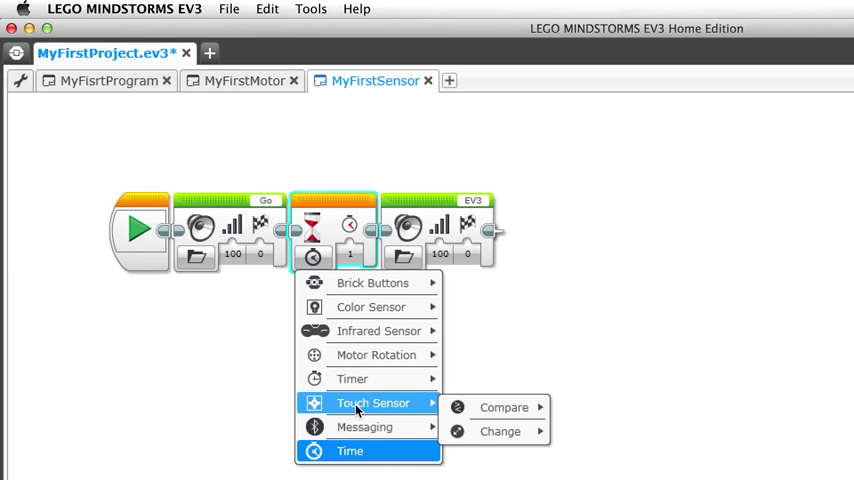
{"action": "mouse_move", "coordinate": [415, 406]}
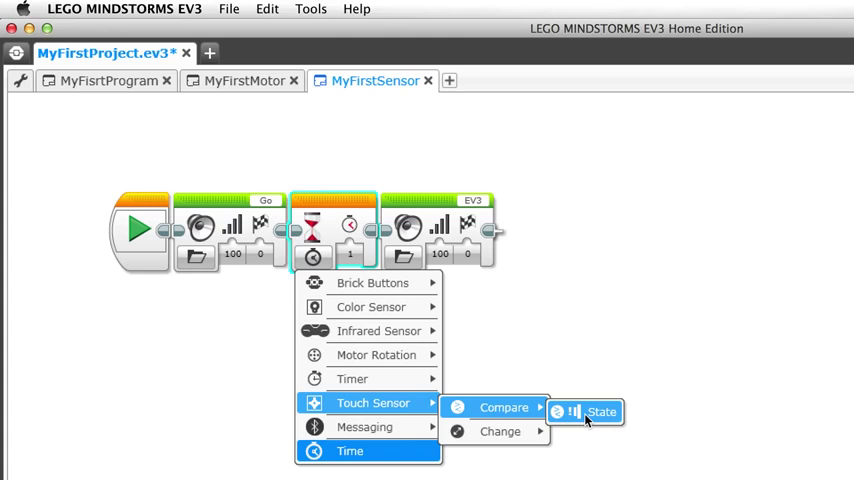
{"action": "left_click", "coordinate": [602, 411]}
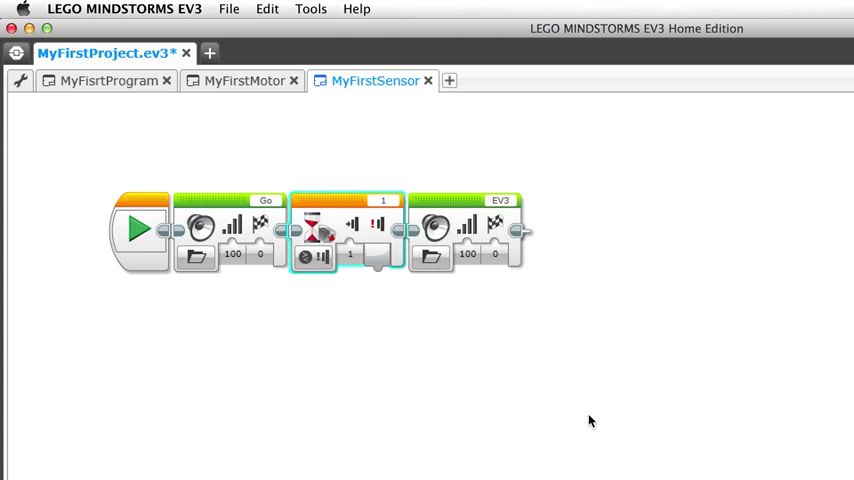
{"action": "mouse_move", "coordinate": [352, 226]}
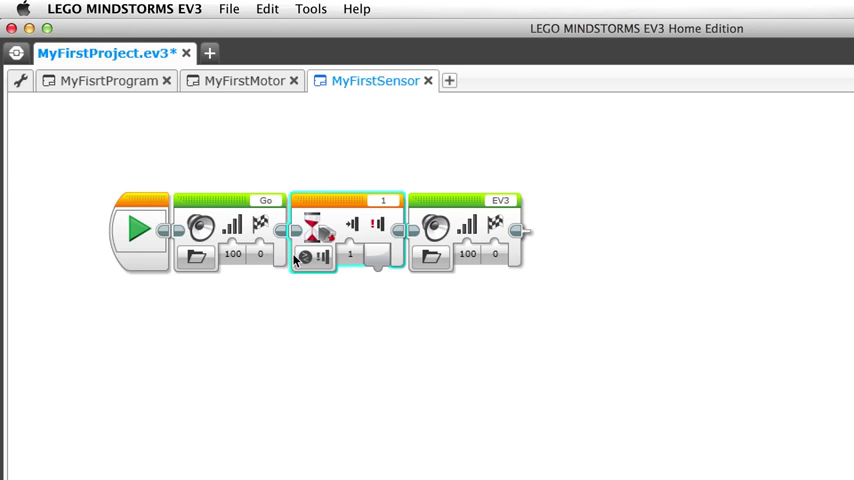
{"action": "mouse_move", "coordinate": [423, 233]}
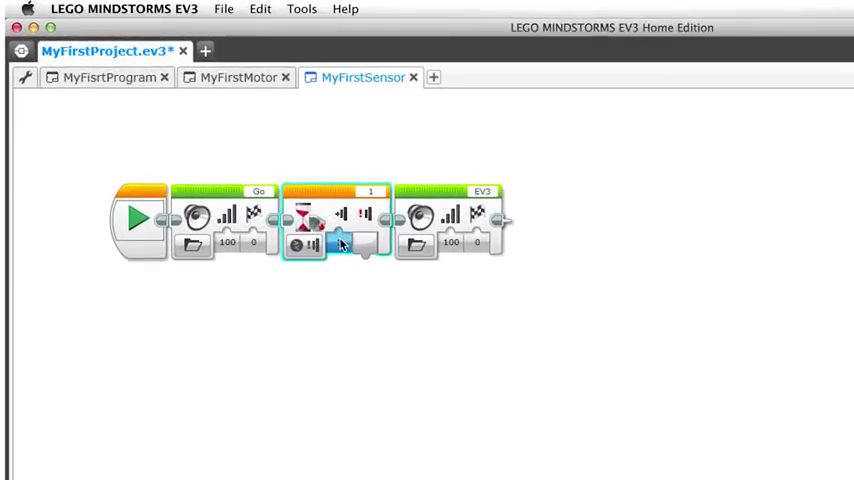
Show the Wait block's Released/Pressed/Bumped touch state options
{"action": "left_click", "coordinate": [362, 247]}
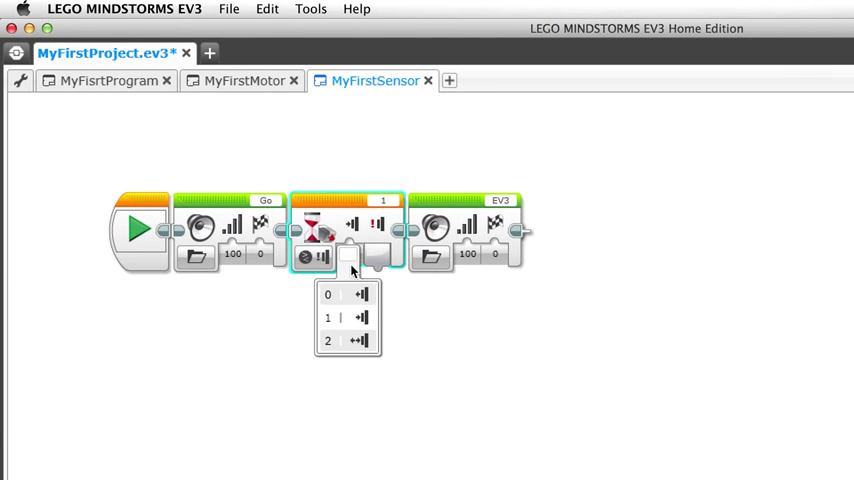
{"action": "mouse_move", "coordinate": [348, 294]}
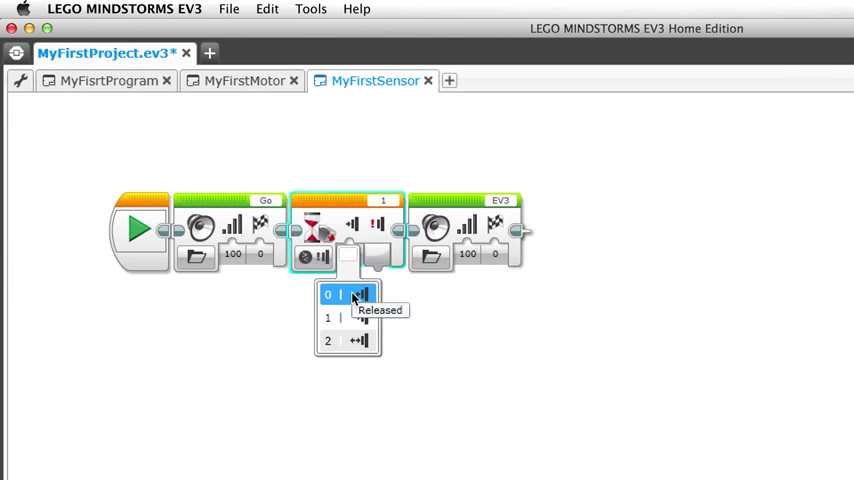